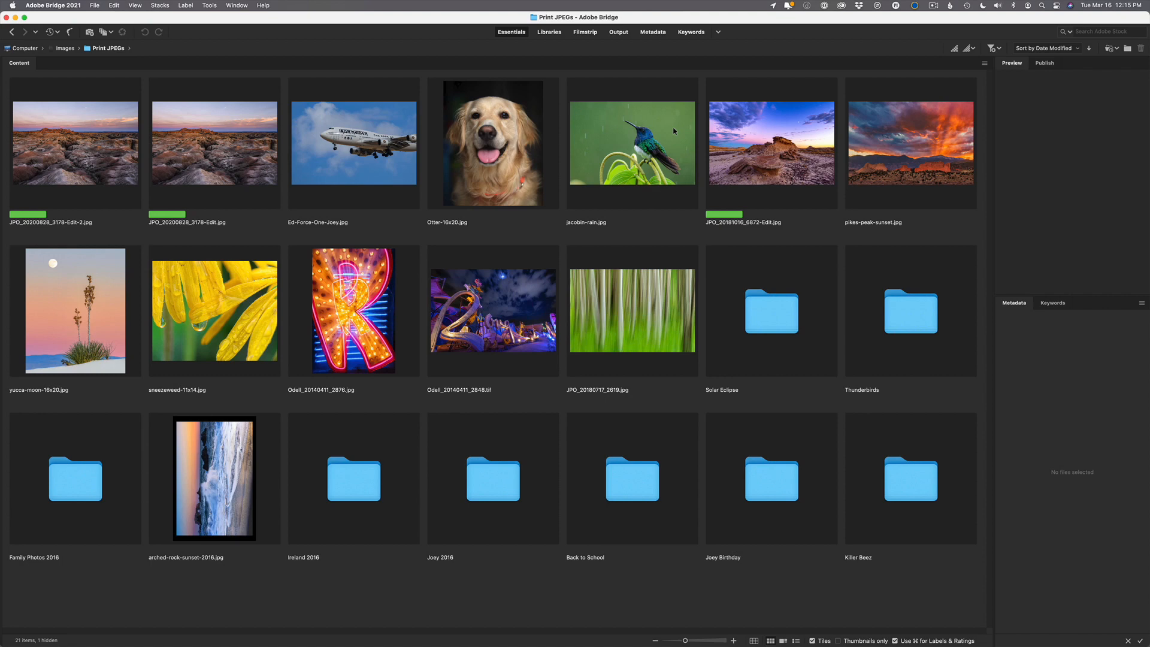
mouse_move(718, 185)
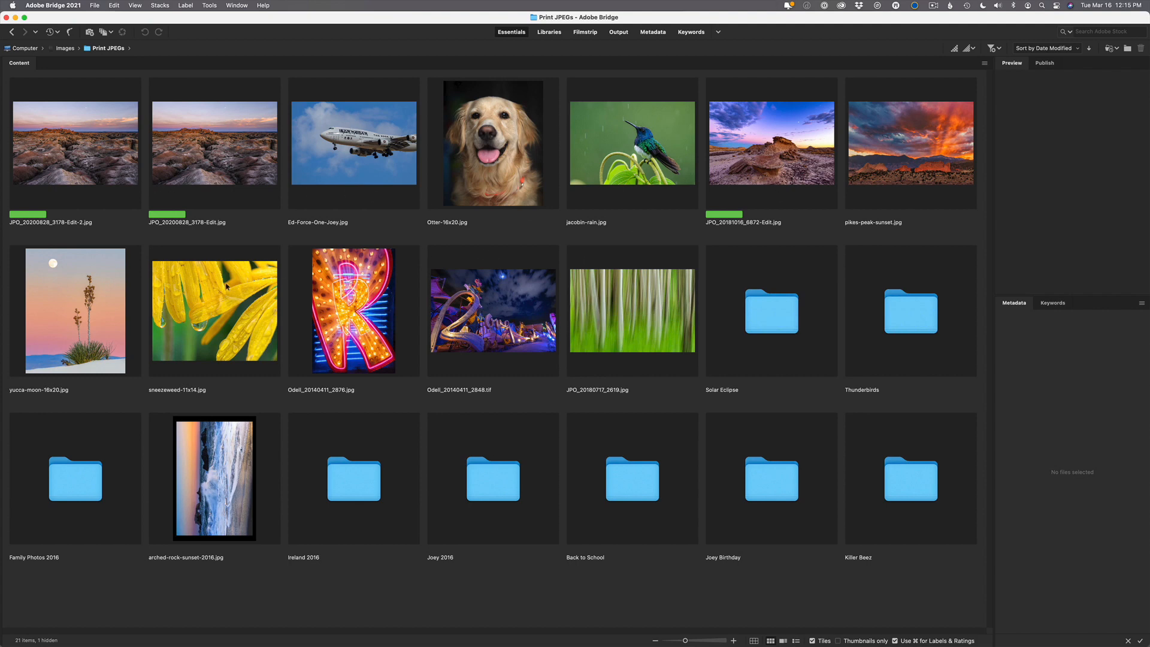
- Select sneezeweed-11x14.jpg to show its preview and 4200 × 3360, 300 ppi properties
click(215, 310)
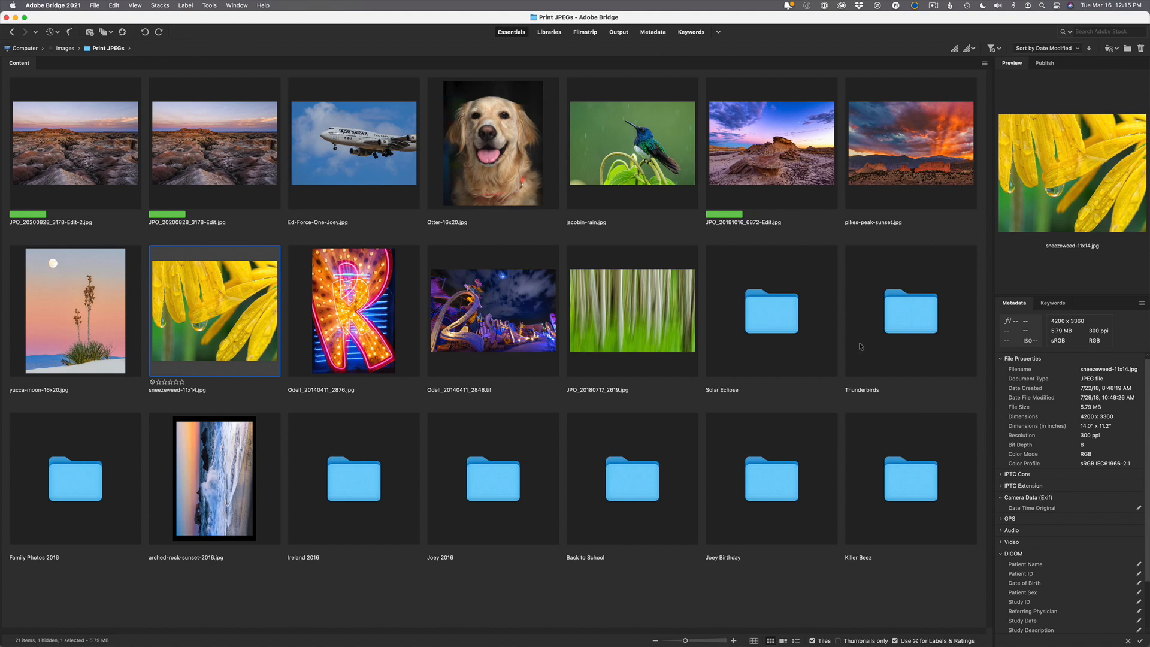
mouse_move(897, 346)
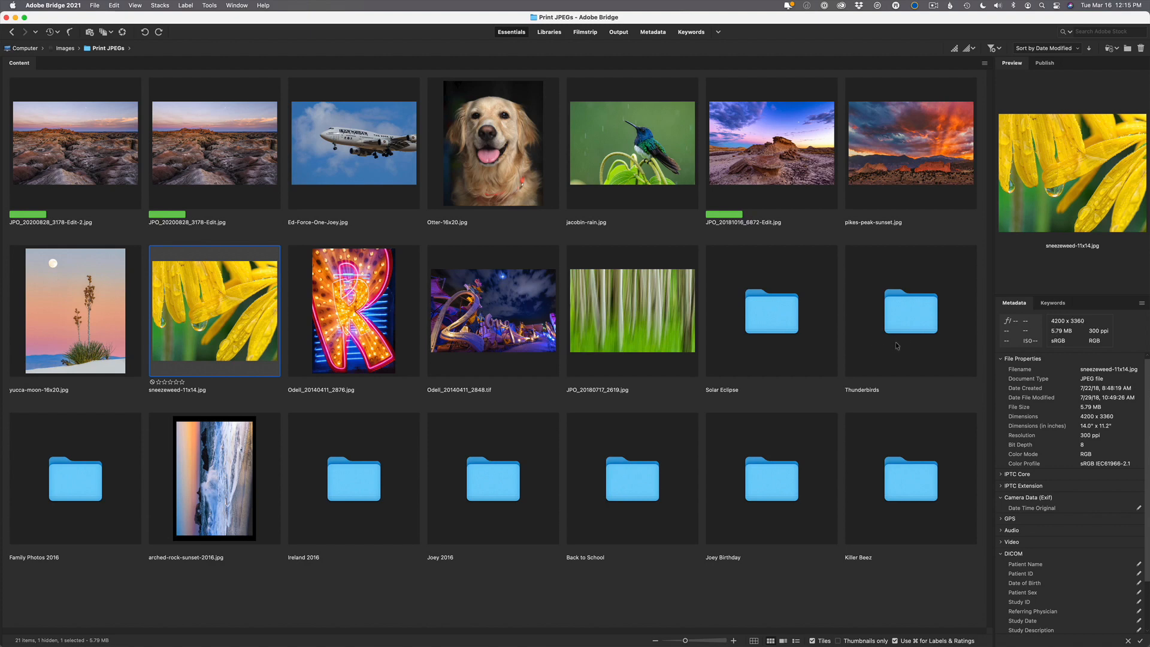
mouse_move(626, 265)
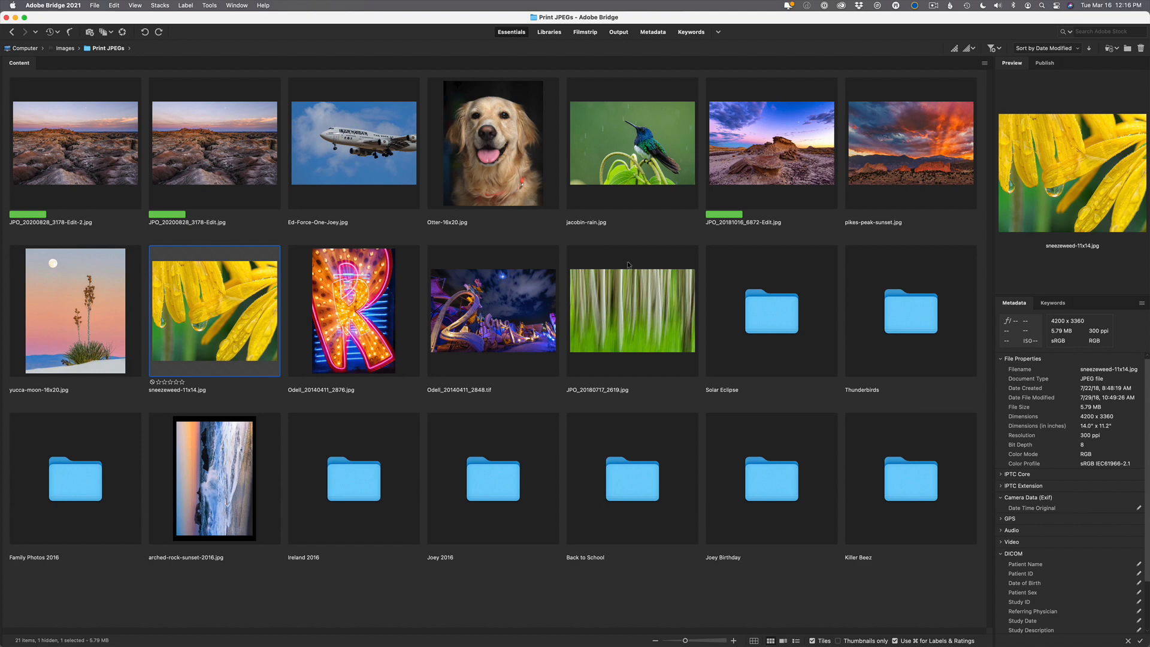
mouse_move(211, 290)
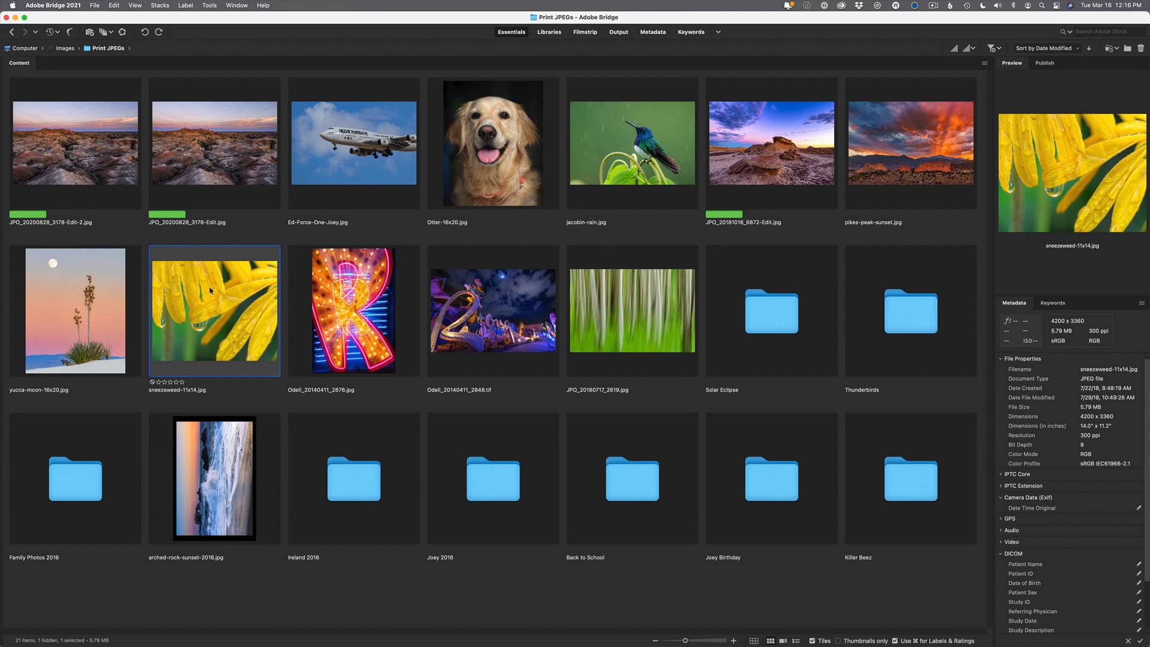
- Send the sneezeweed photo from Bridge into Camera Raw via its context menu
right_click(213, 308)
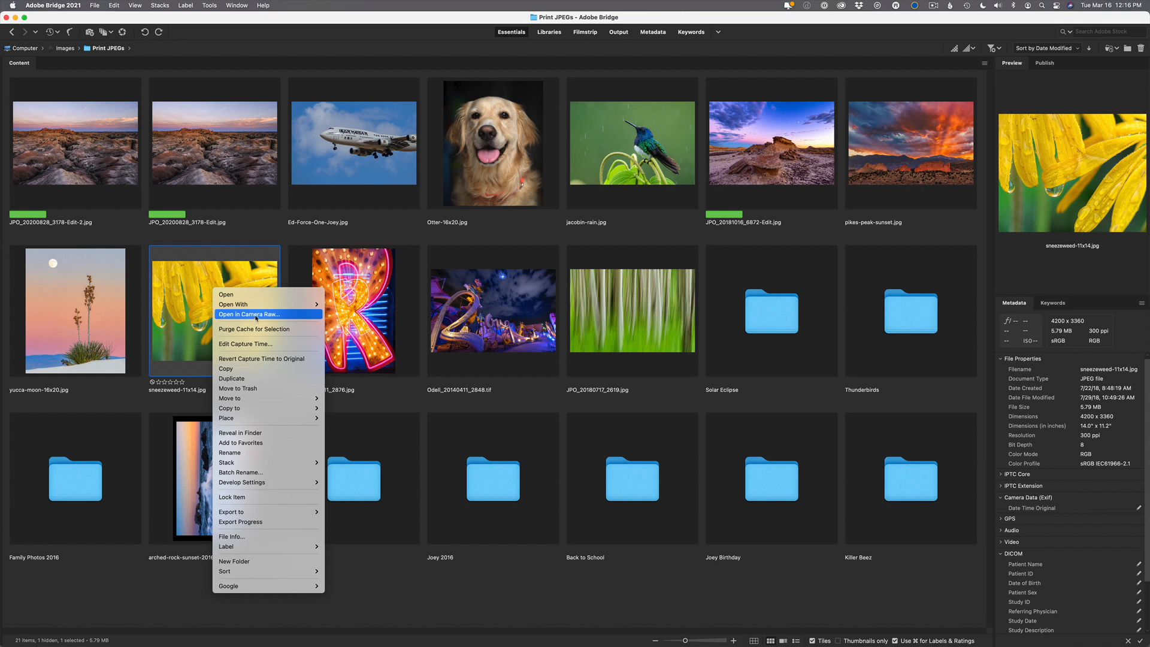
click(249, 314)
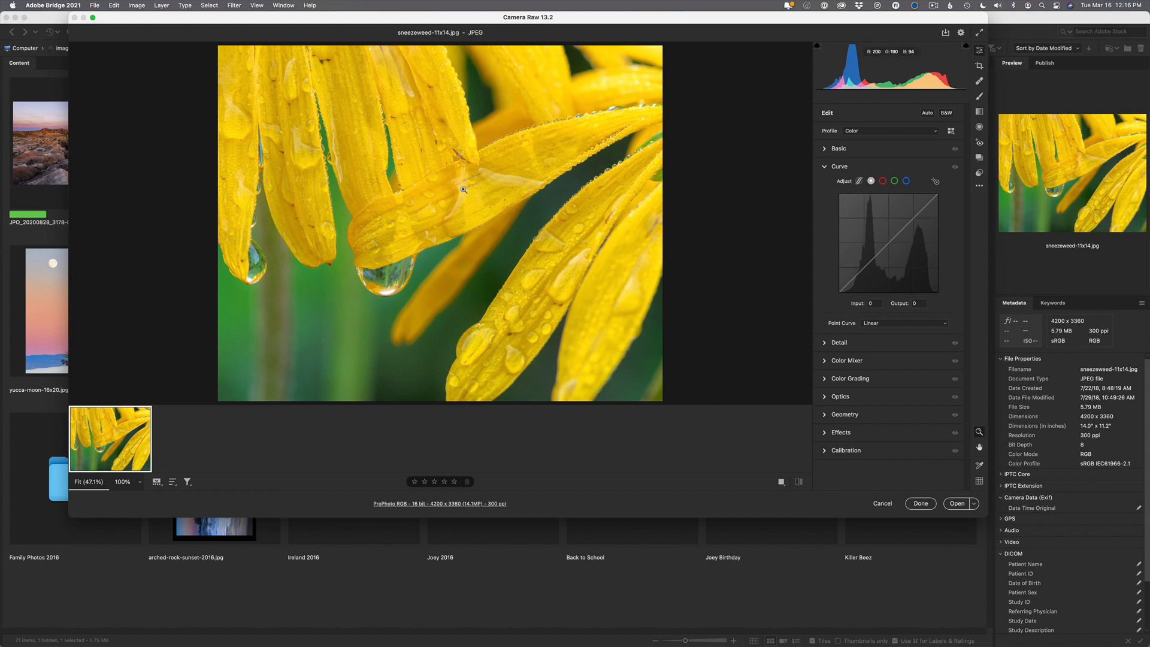
- Bring up the Enhance Preview dialog for the photo with Super Resolution checked
right_click(464, 189)
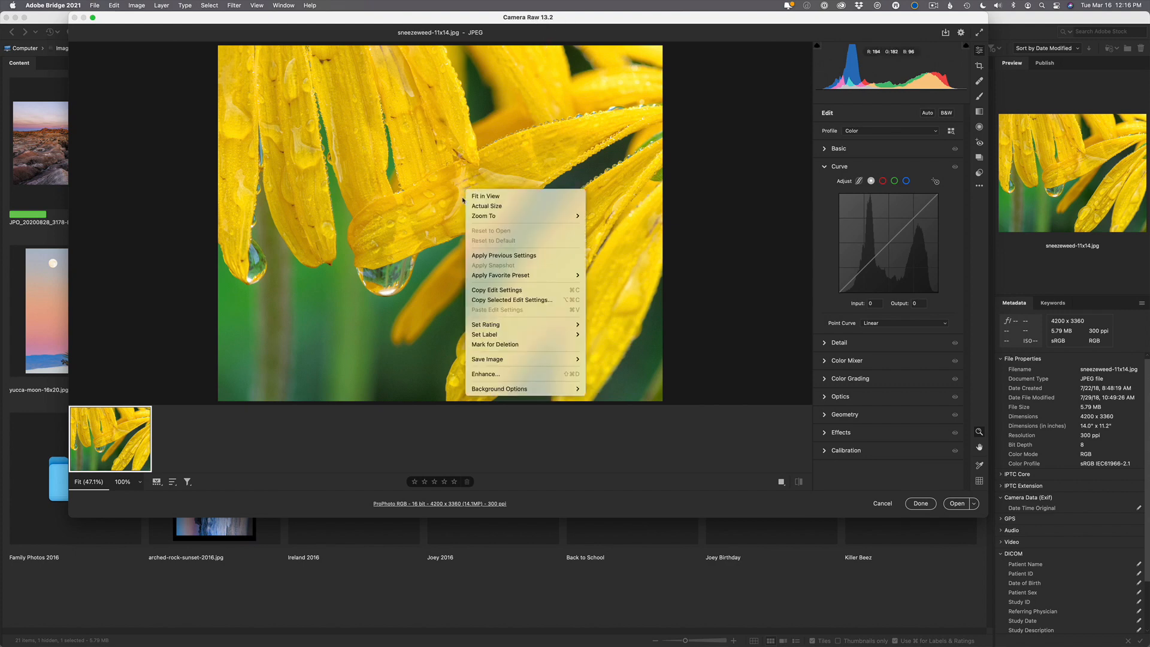
click(485, 373)
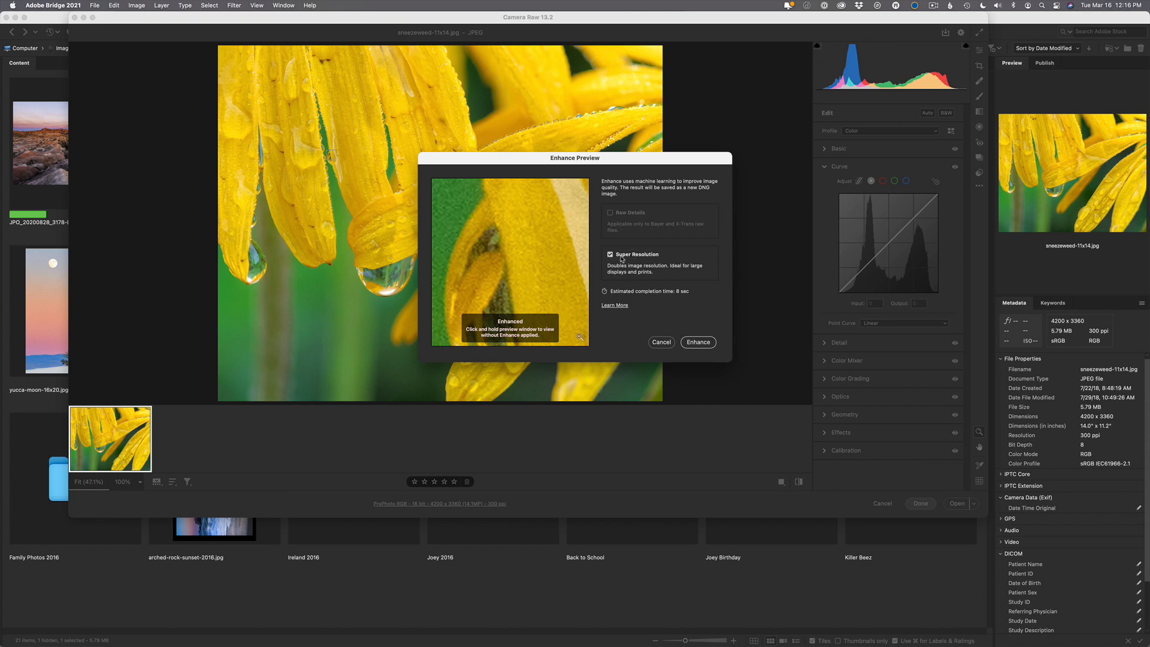
mouse_move(431, 229)
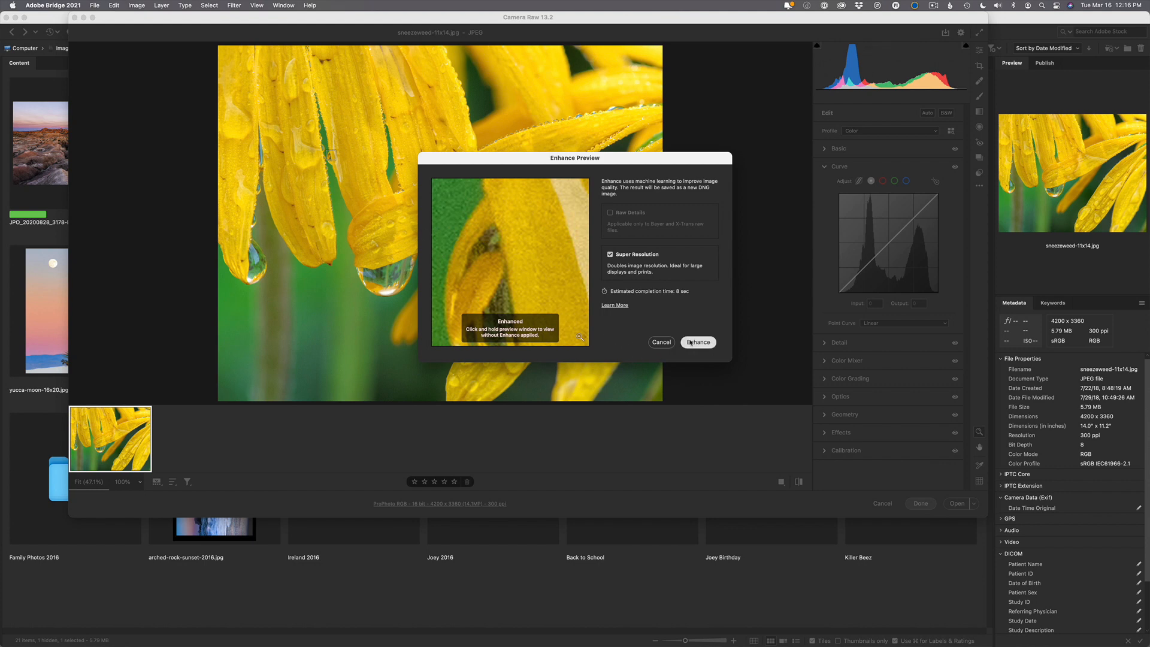
- Run Super Resolution to create sneezeweed-11x14-Enhanced.dng at 8400 × 6720
click(697, 342)
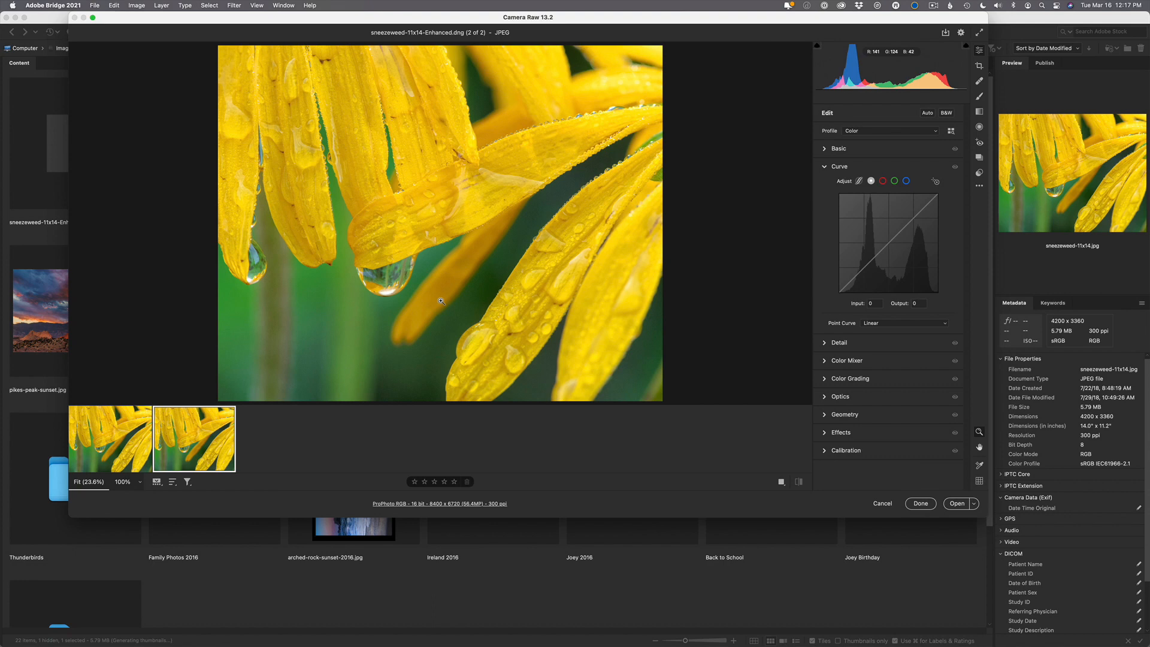
mouse_move(760, 393)
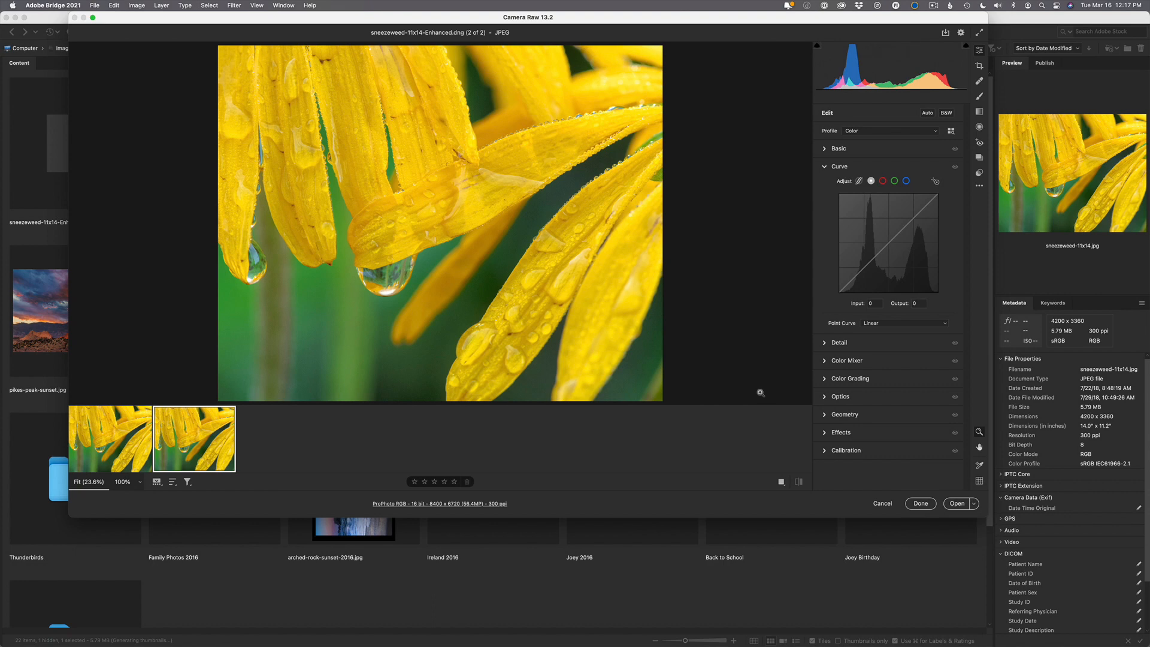